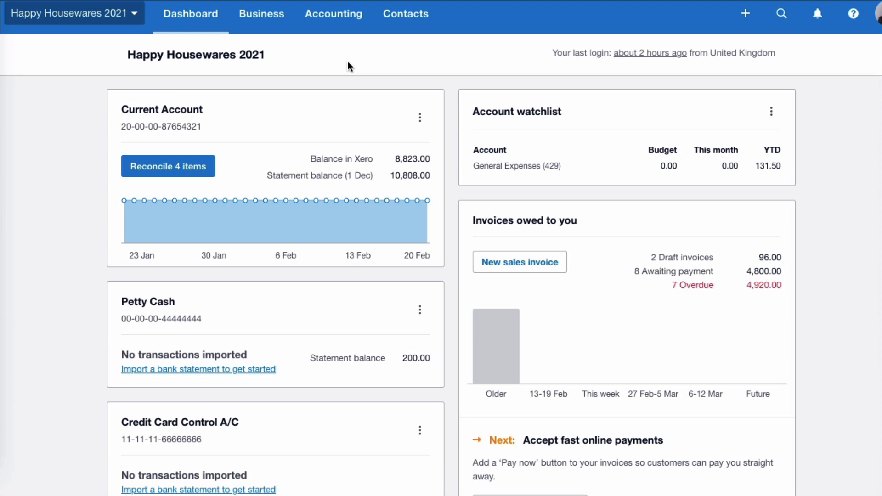
Open the Reports page for Happy Housewares 2021 via the Accounting menu
click(333, 13)
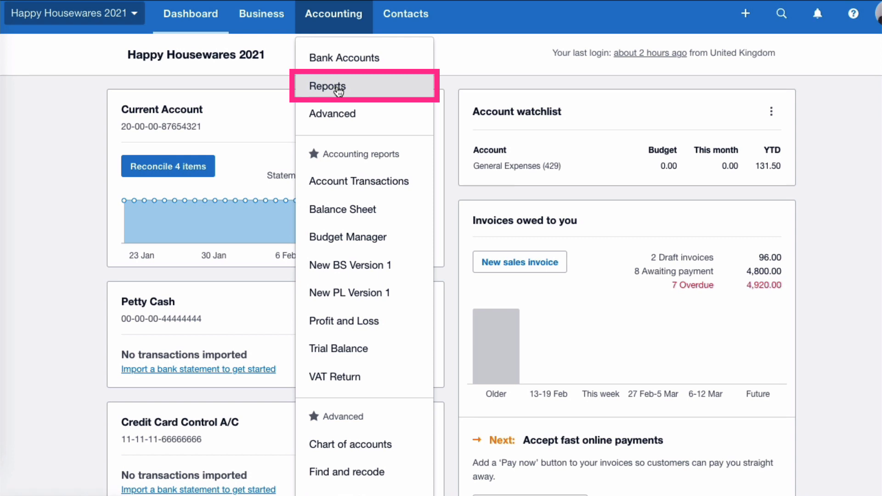
click(326, 86)
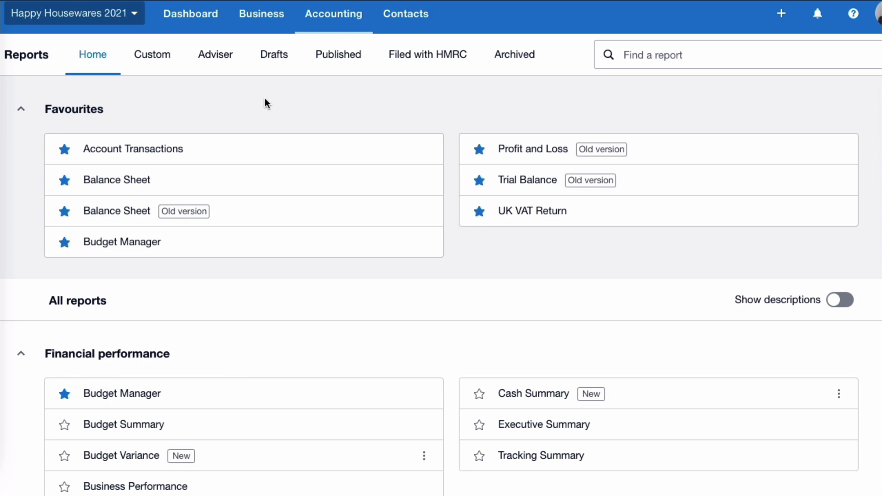
mouse_move(375, 107)
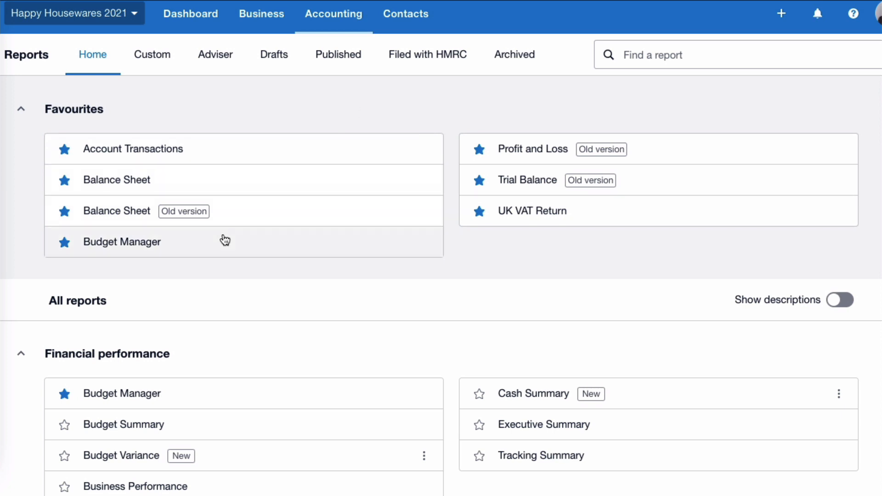
mouse_move(68, 281)
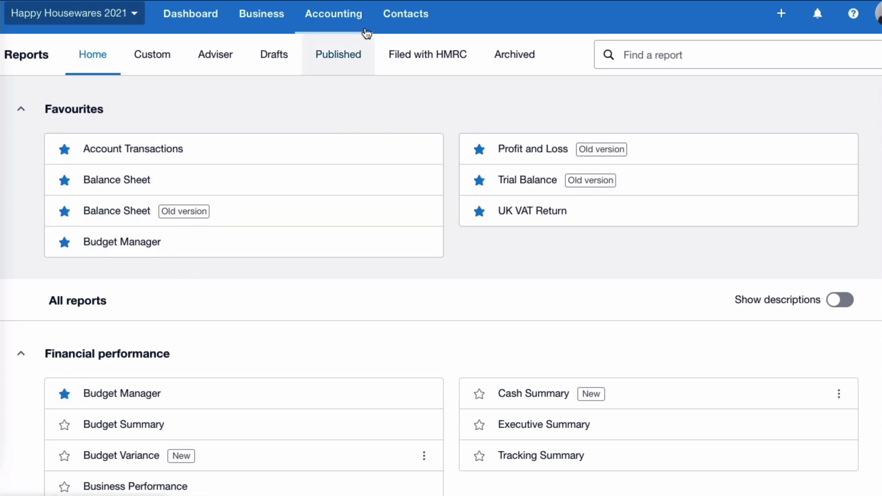
click(333, 13)
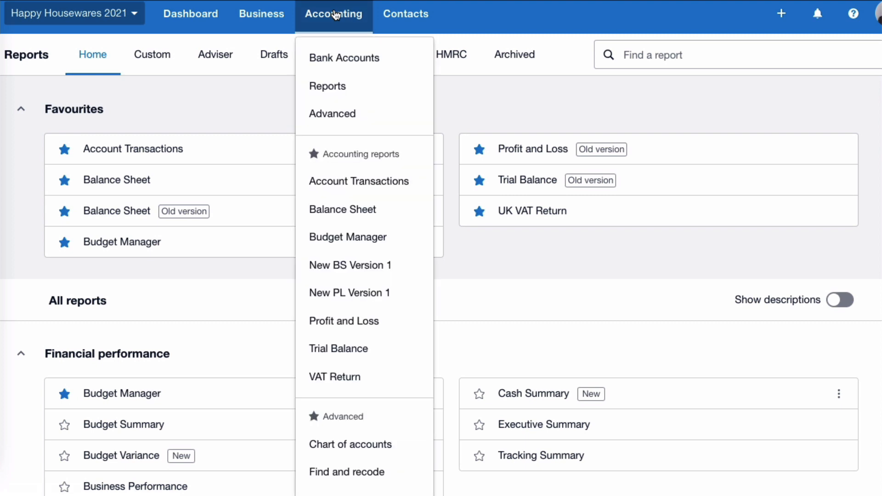
mouse_move(359, 181)
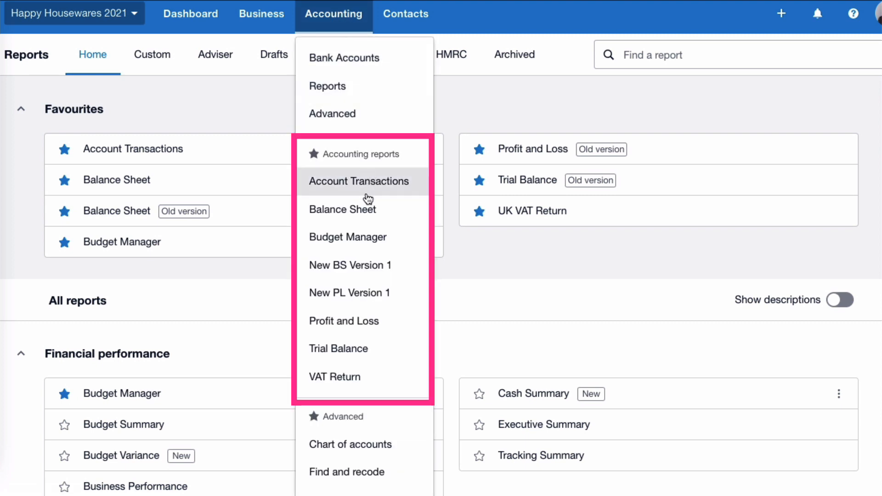
mouse_move(368, 265)
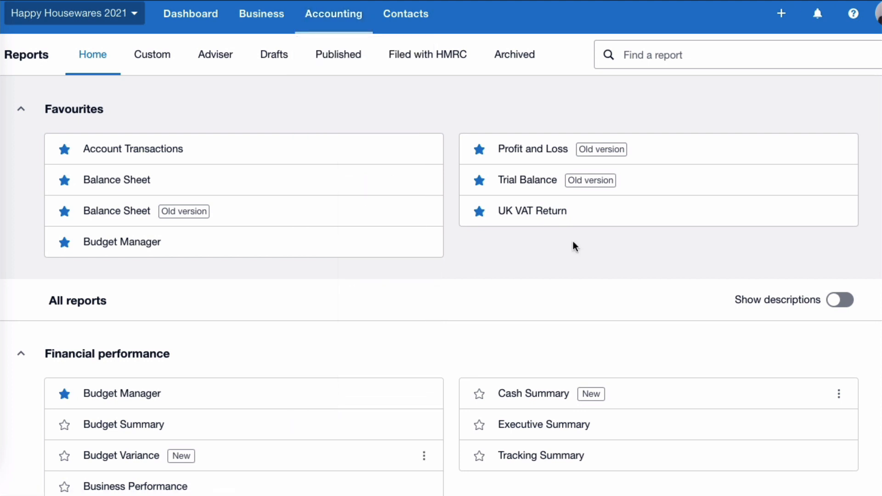
mouse_move(390, 193)
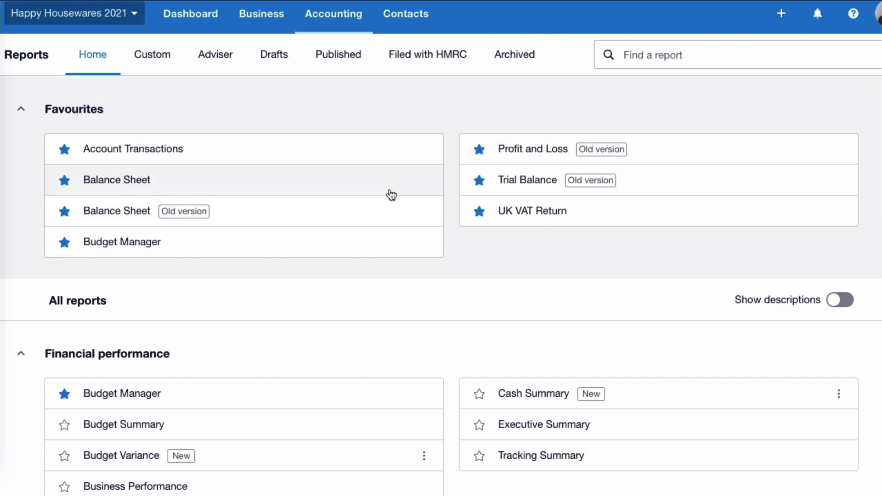
mouse_move(281, 178)
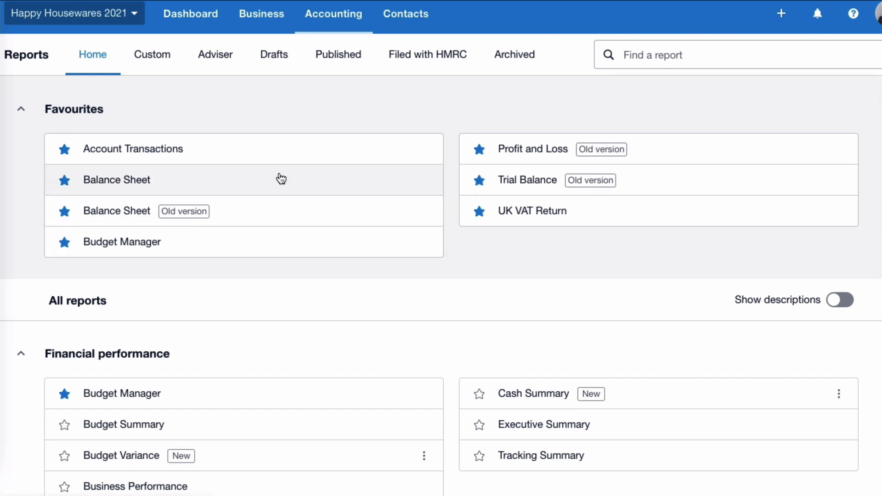
mouse_move(373, 188)
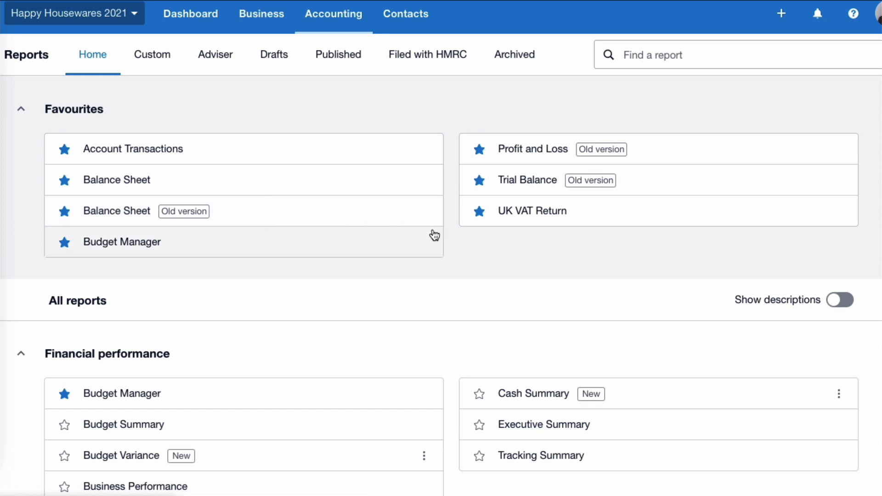
mouse_move(675, 150)
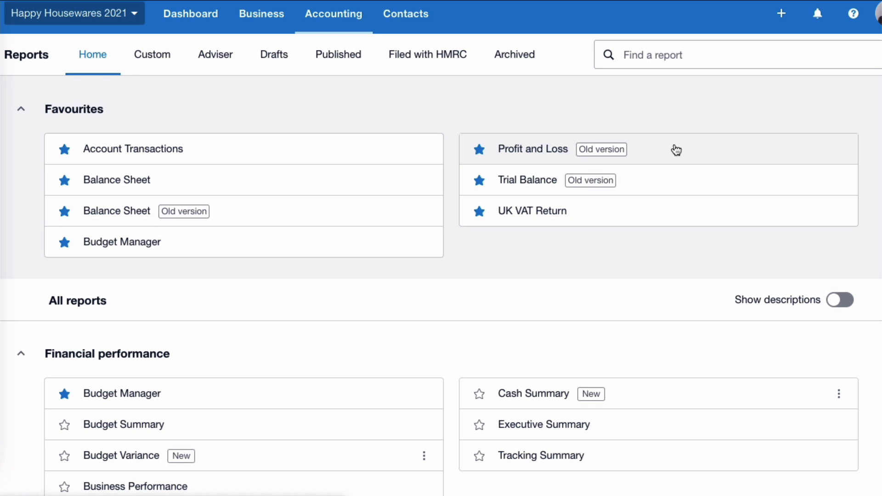
mouse_move(504, 226)
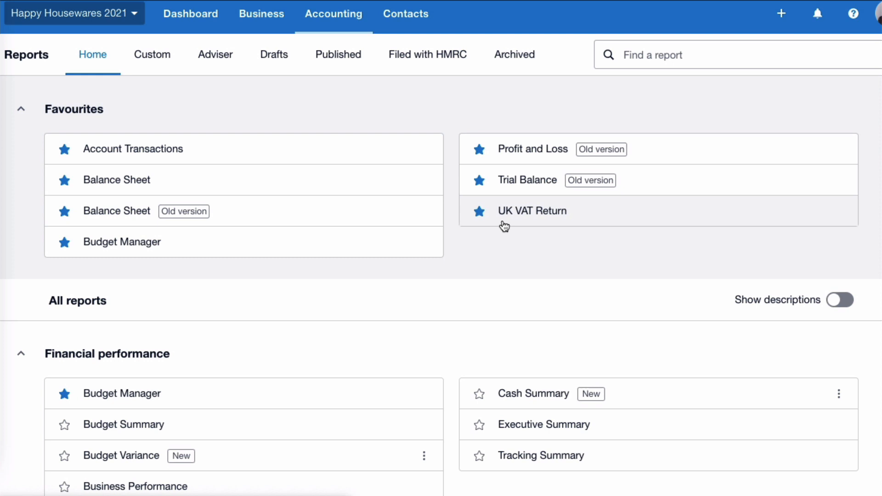
scroll(down, 3)
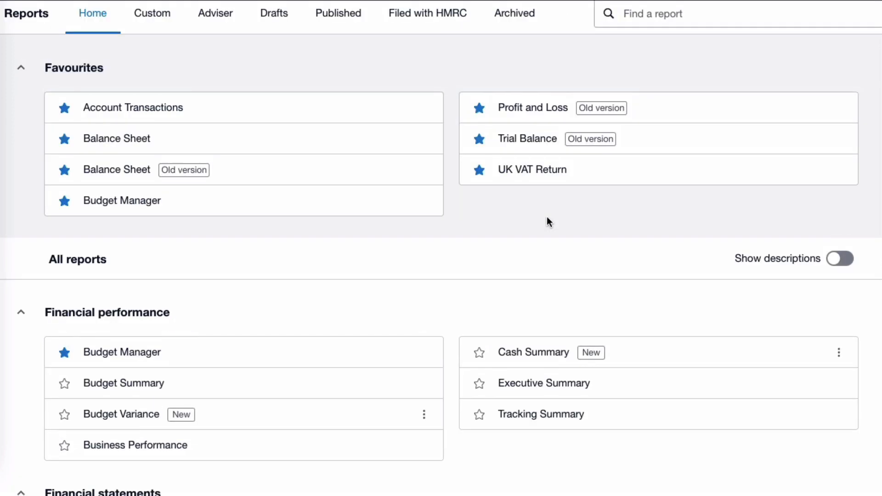
scroll(down, 3)
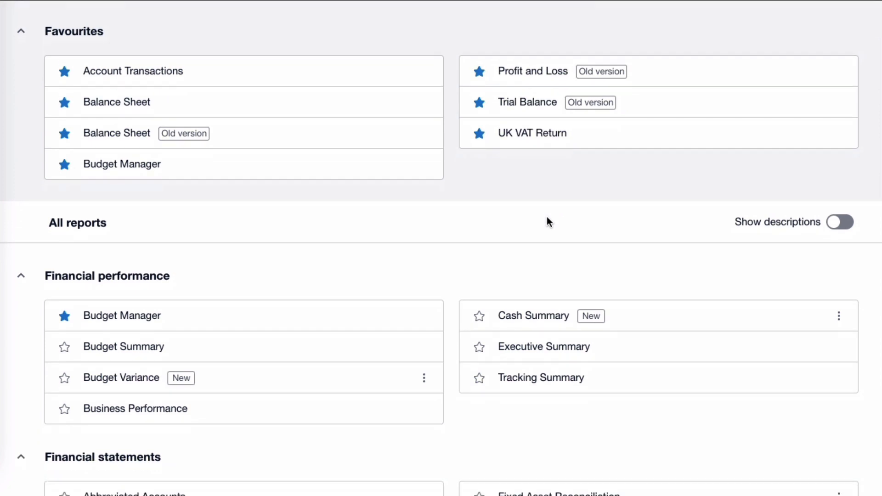
scroll(down, 3)
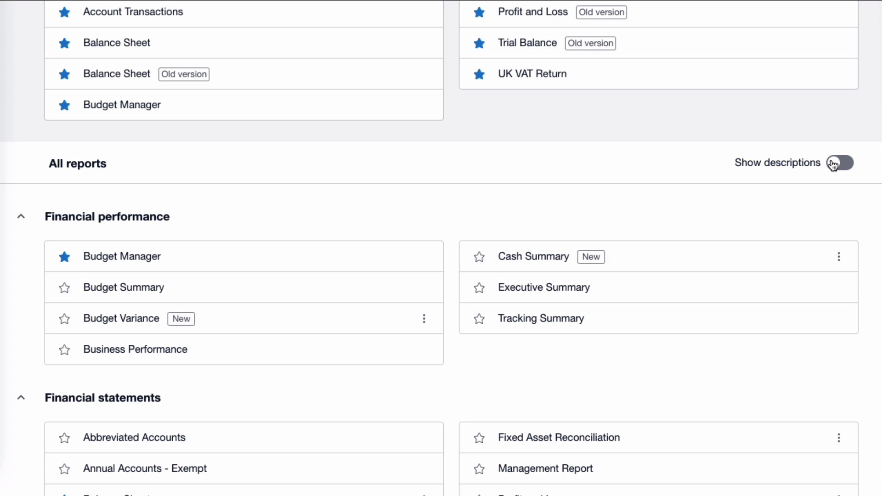
click(839, 163)
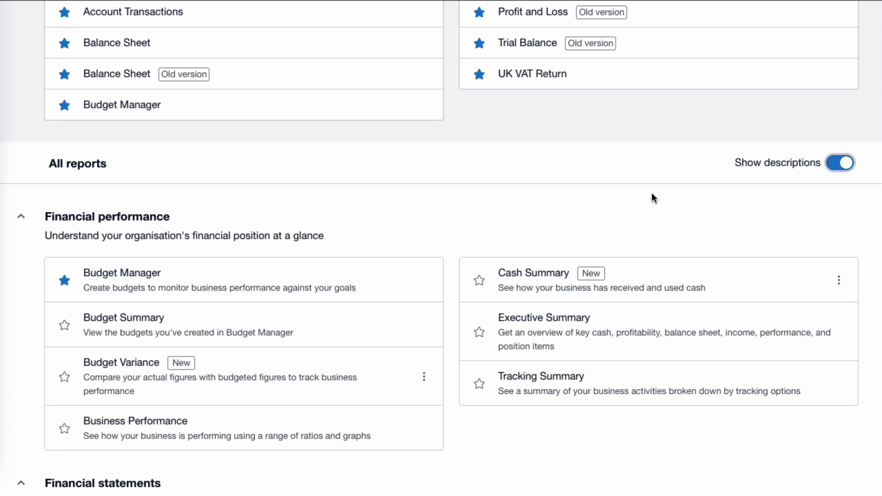
mouse_move(656, 245)
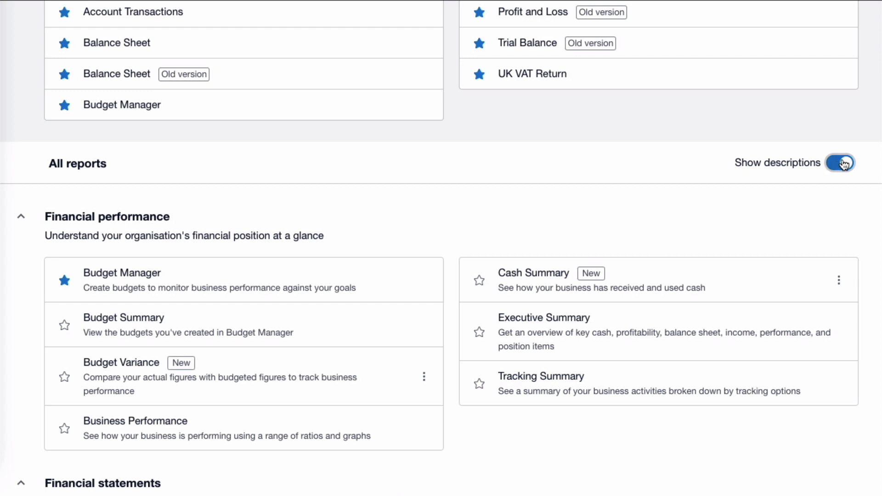
click(839, 163)
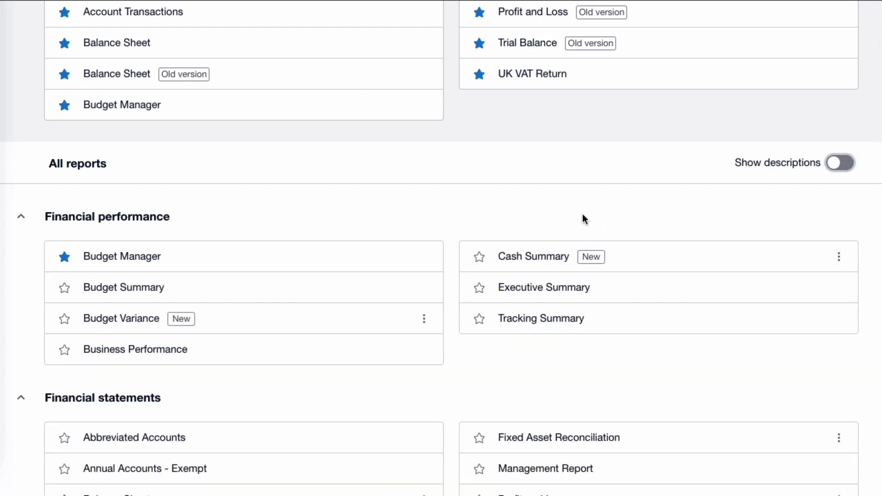
mouse_move(444, 195)
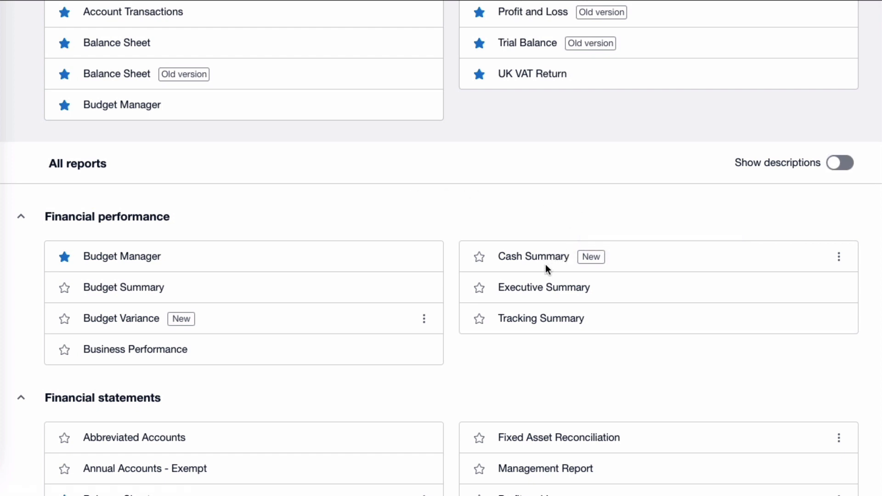
mouse_move(544, 245)
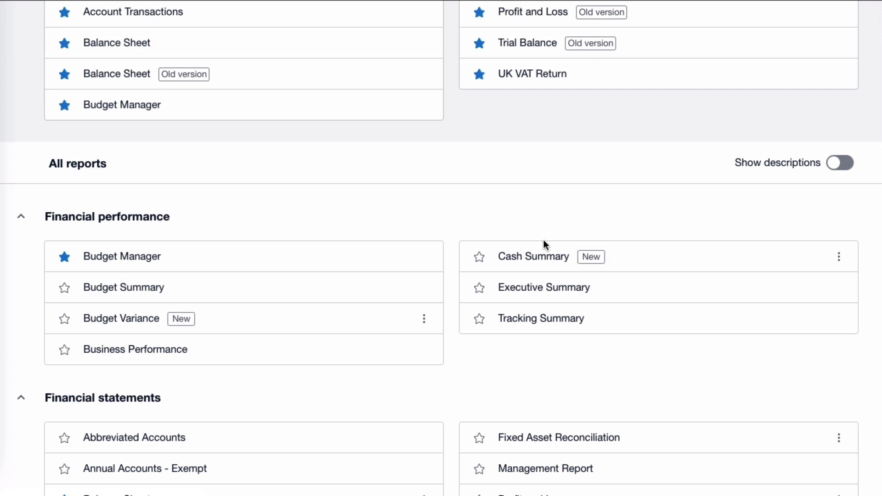
mouse_move(551, 267)
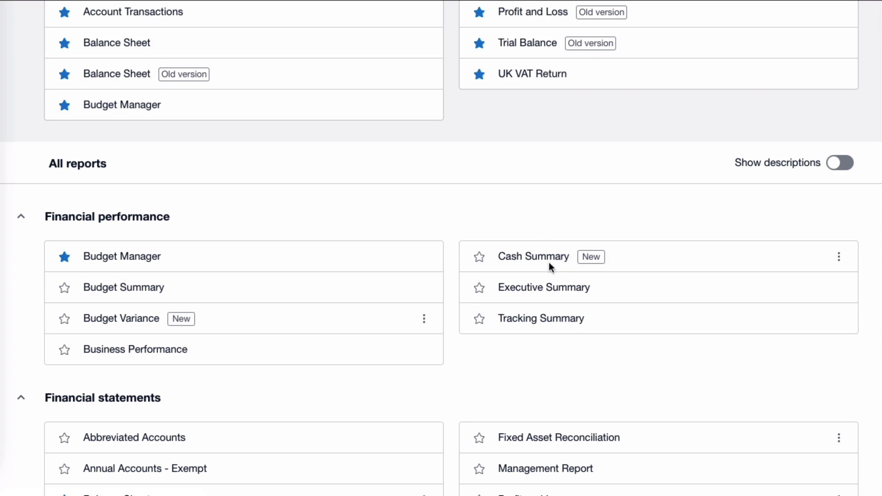
mouse_move(533, 260)
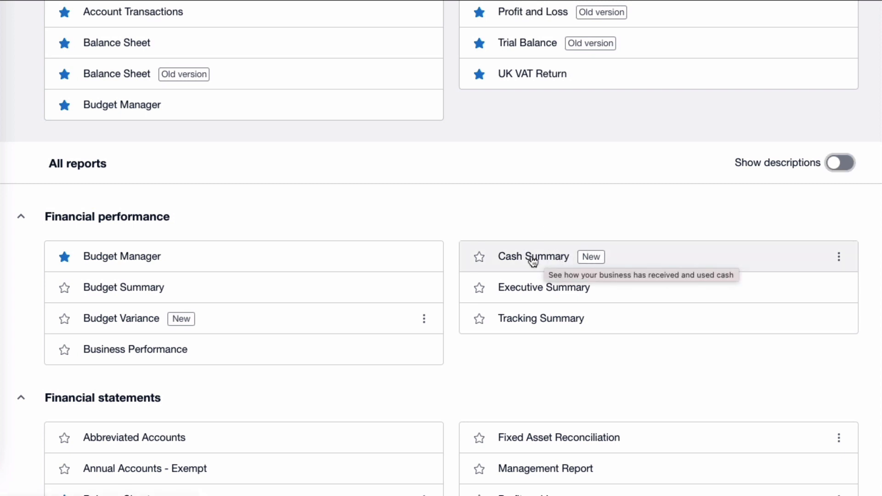
mouse_move(257, 195)
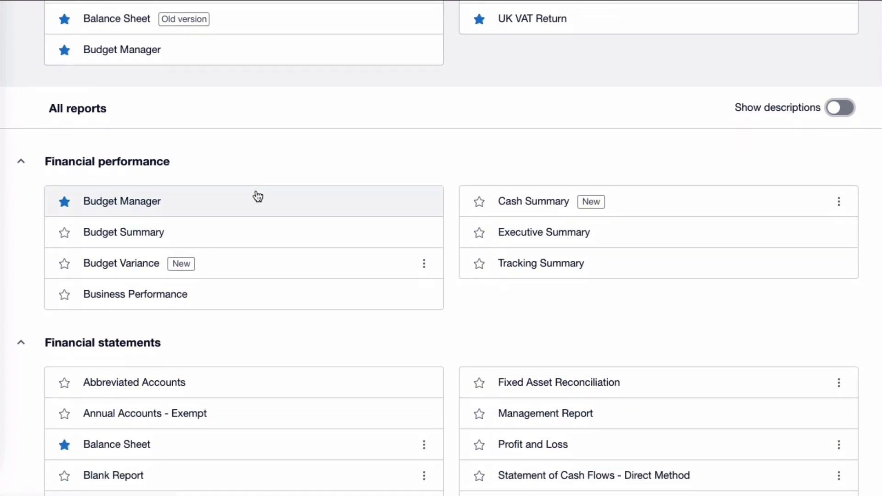
mouse_move(258, 196)
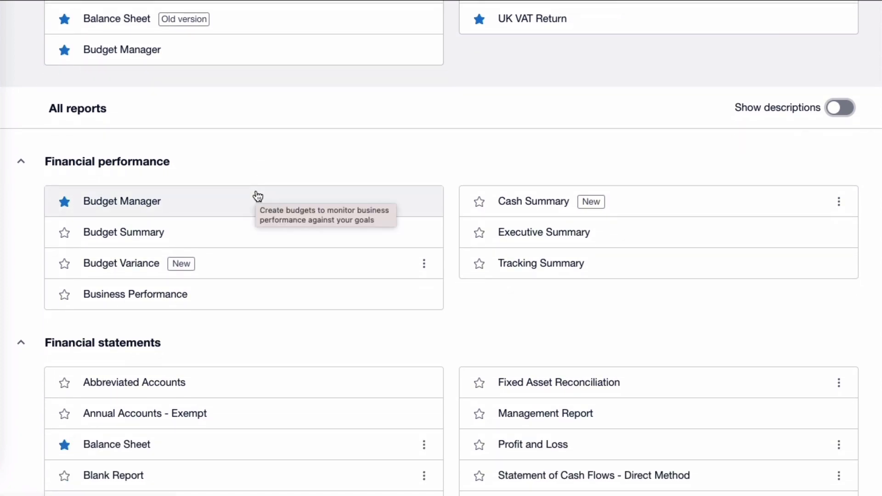
mouse_move(54, 160)
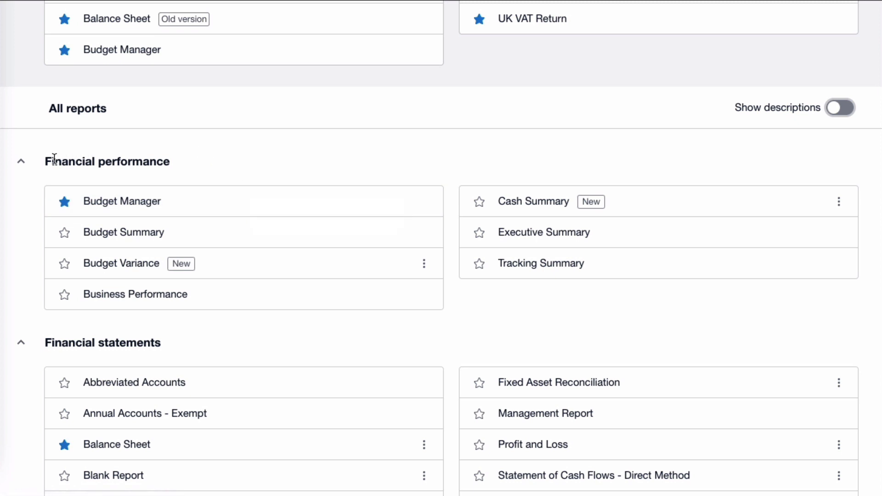
mouse_move(62, 340)
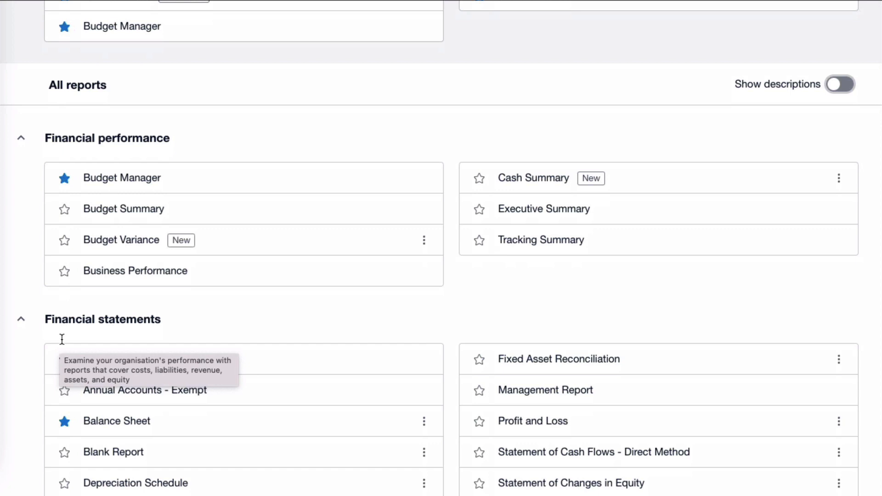
scroll(down, 3)
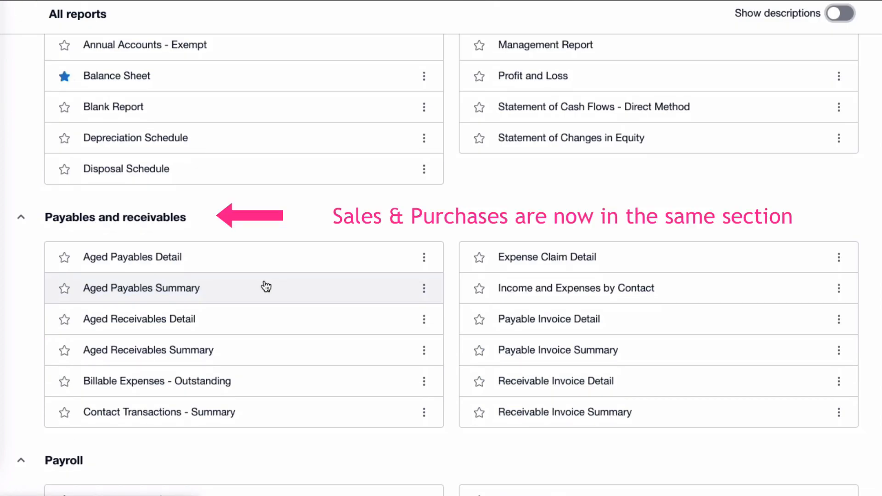
mouse_move(265, 287)
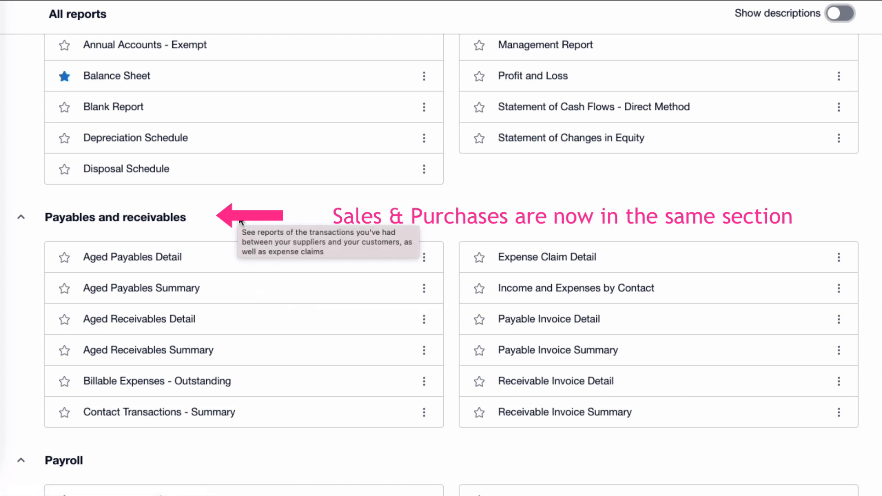
scroll(down, 3)
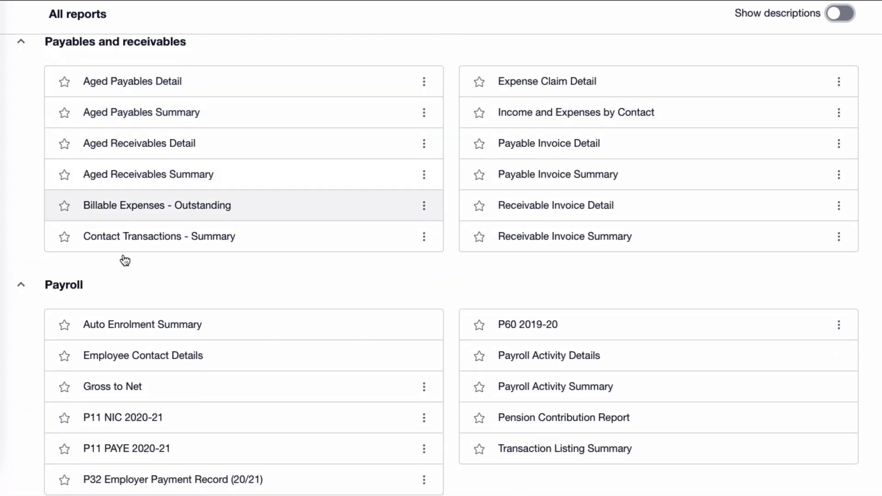
scroll(down, 3)
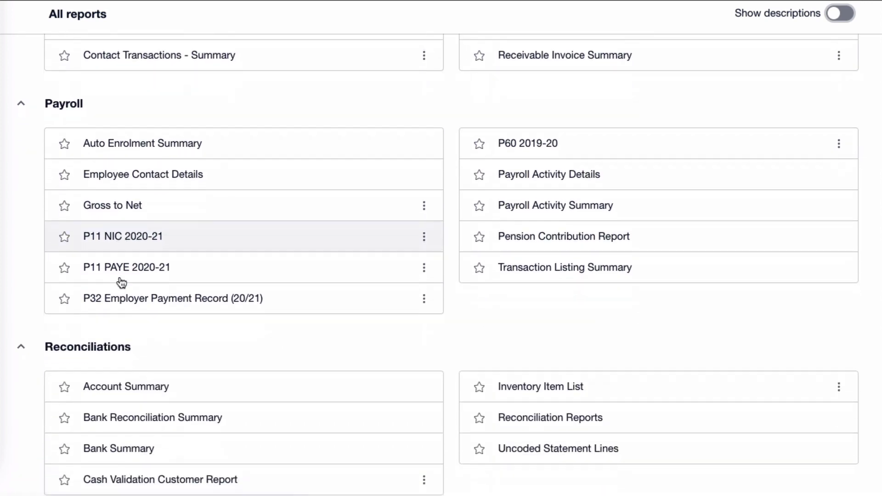
scroll(down, 3)
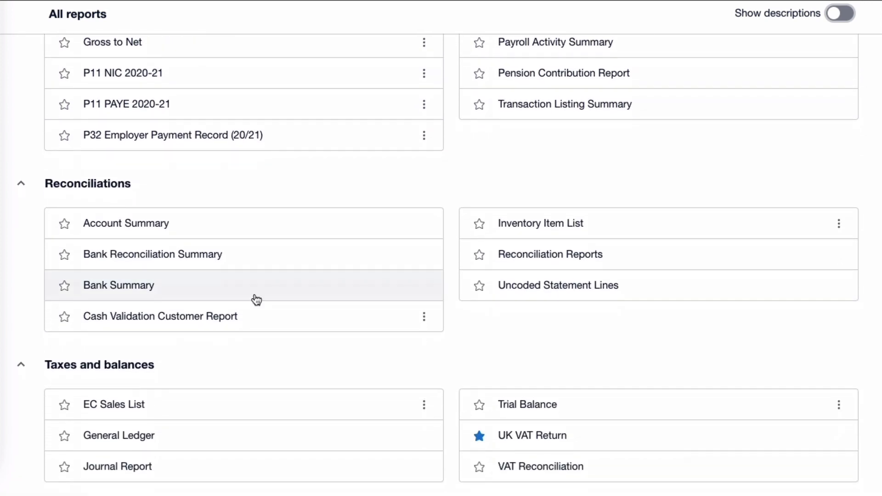
scroll(down, 3)
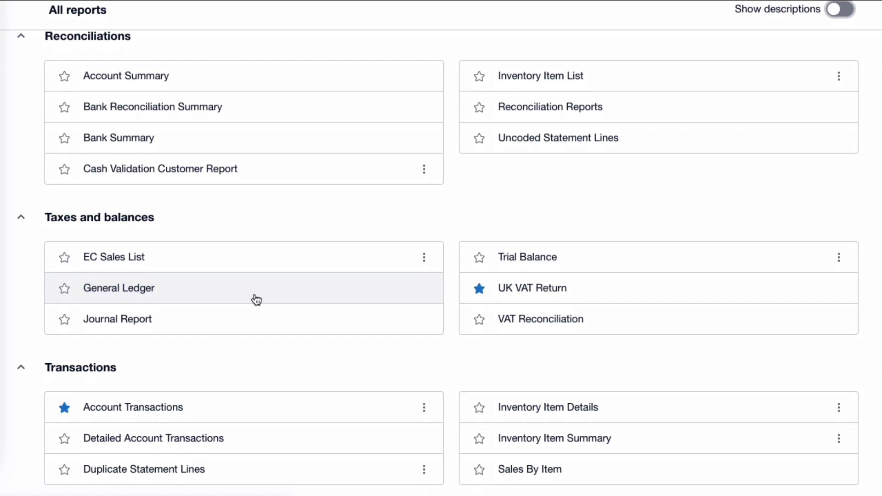
mouse_move(257, 298)
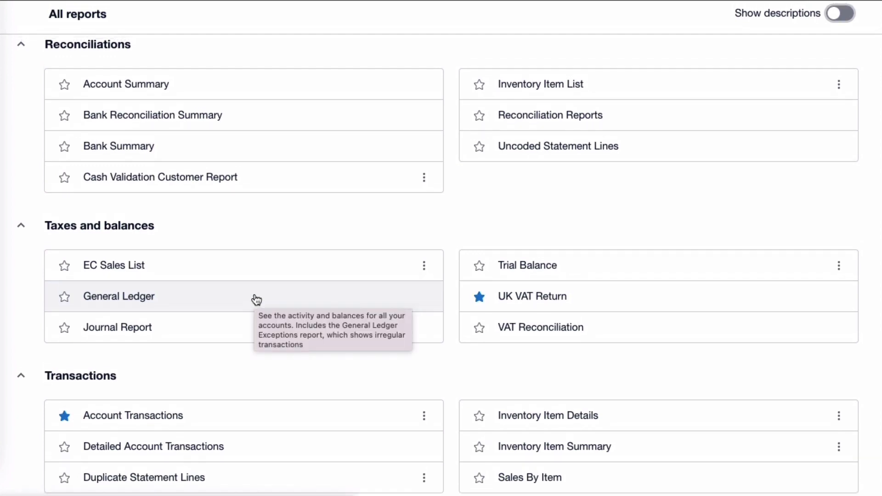
scroll(down, 3)
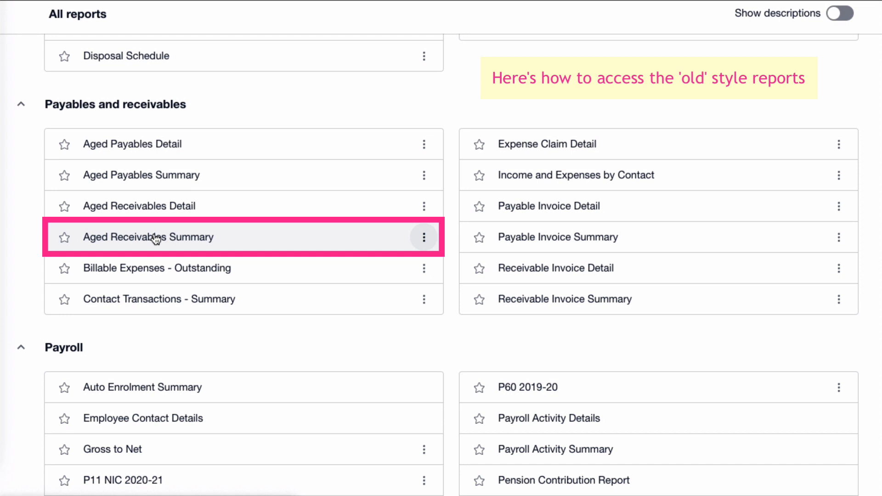
click(147, 237)
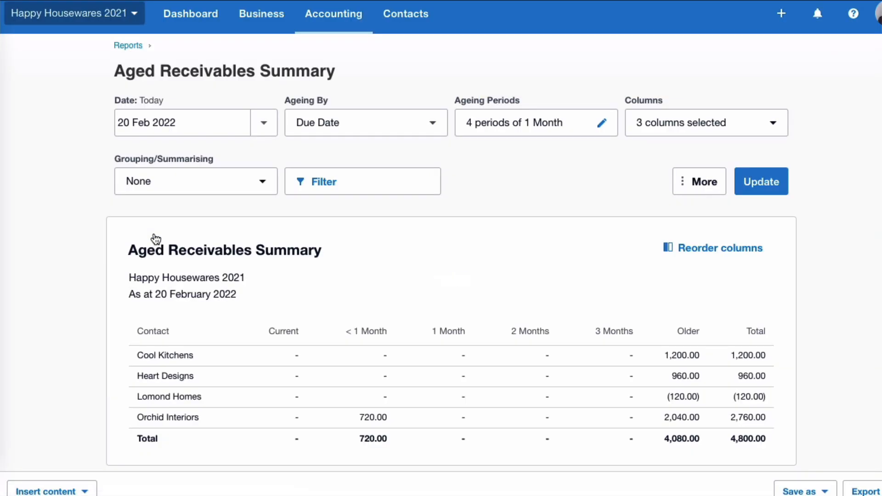
click(127, 45)
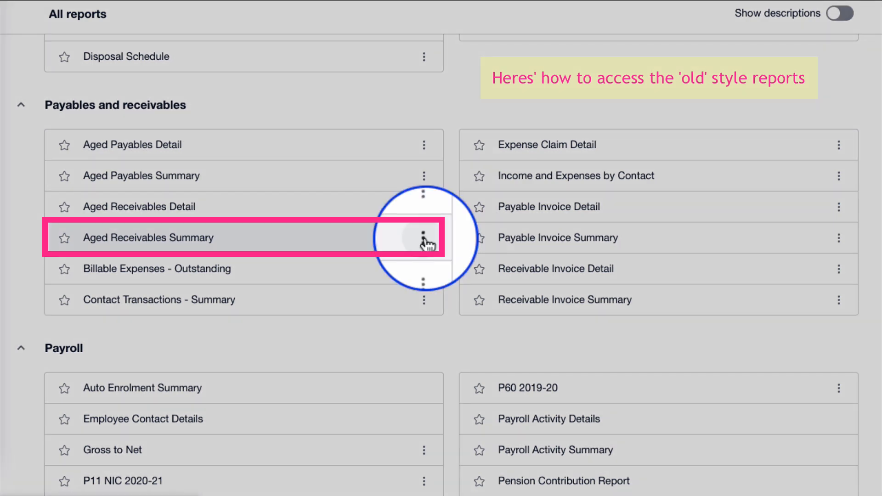
click(424, 238)
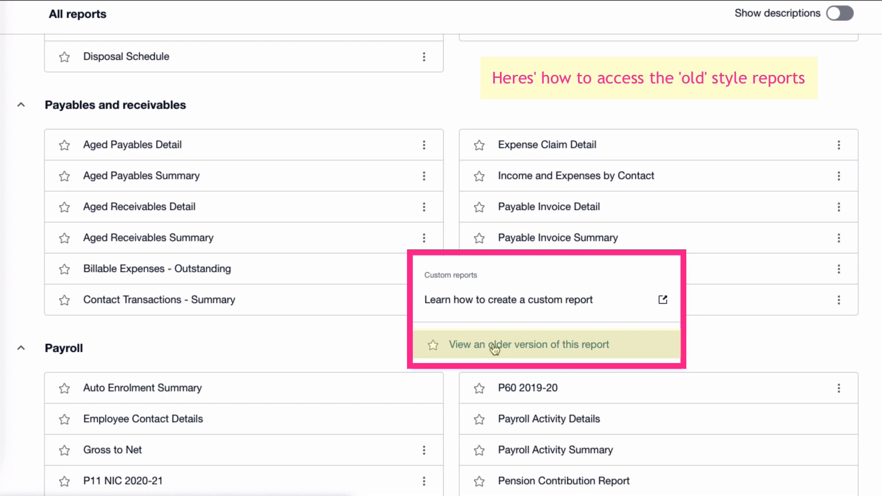
click(528, 345)
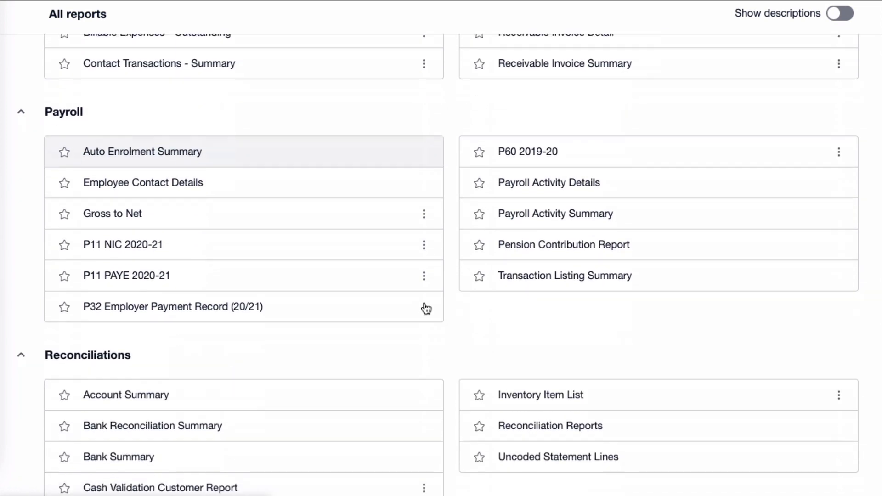
scroll(down, 3)
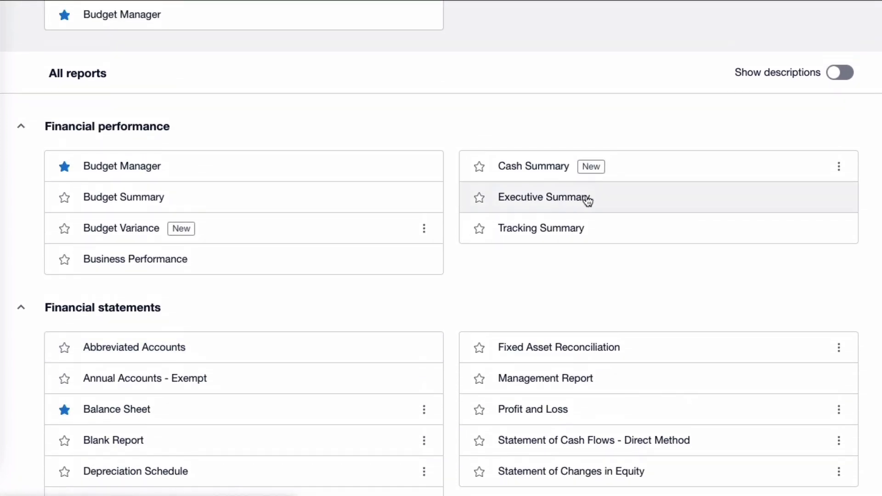
mouse_move(591, 166)
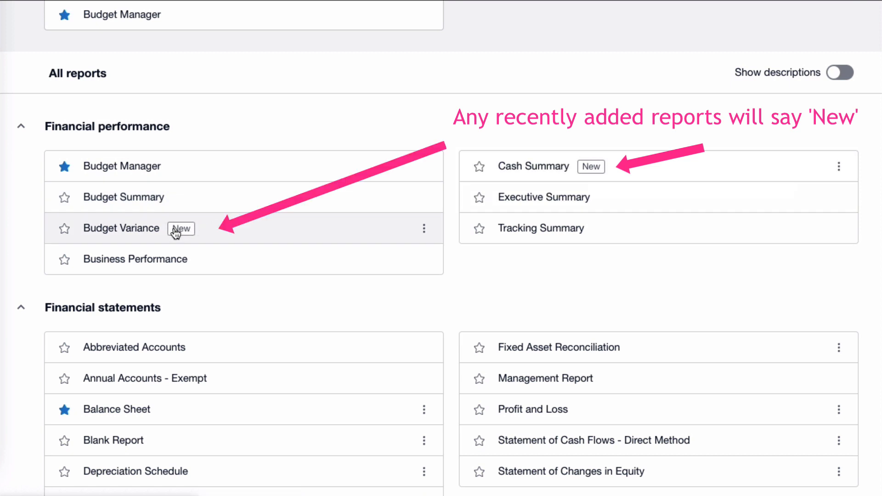
scroll(down, 3)
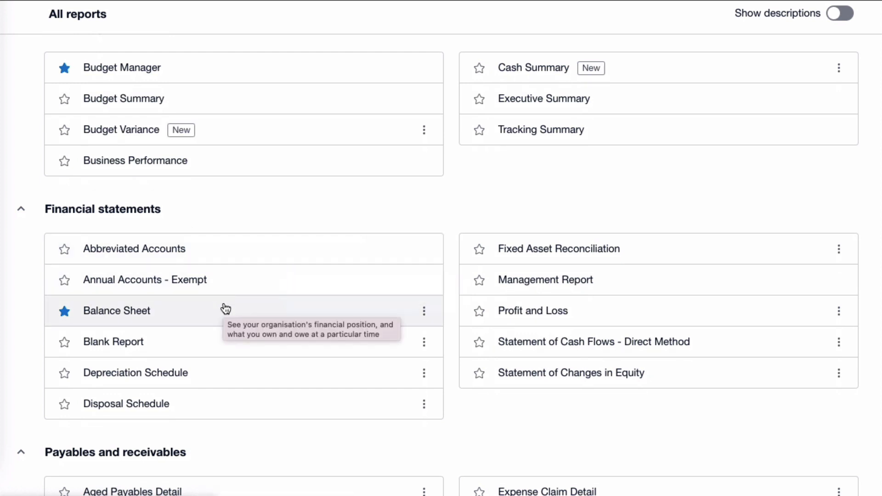
scroll(down, 3)
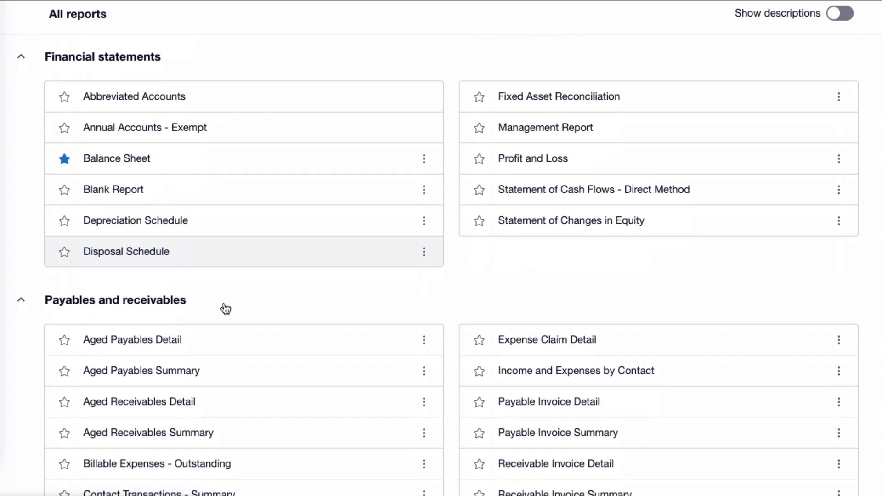